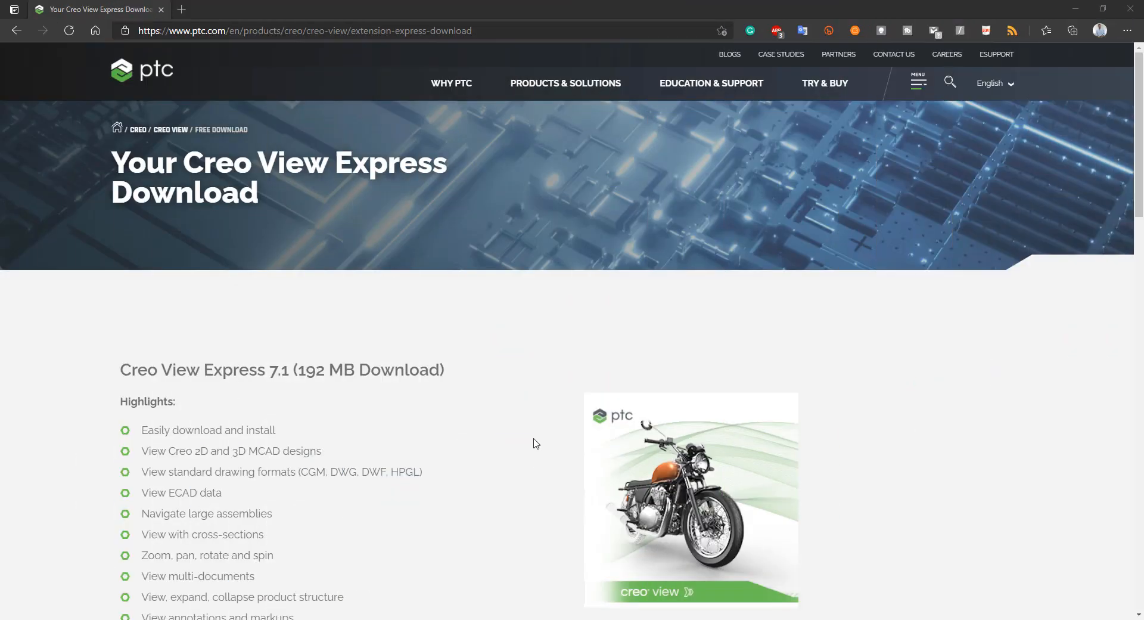
pyautogui.moveTo(541, 439)
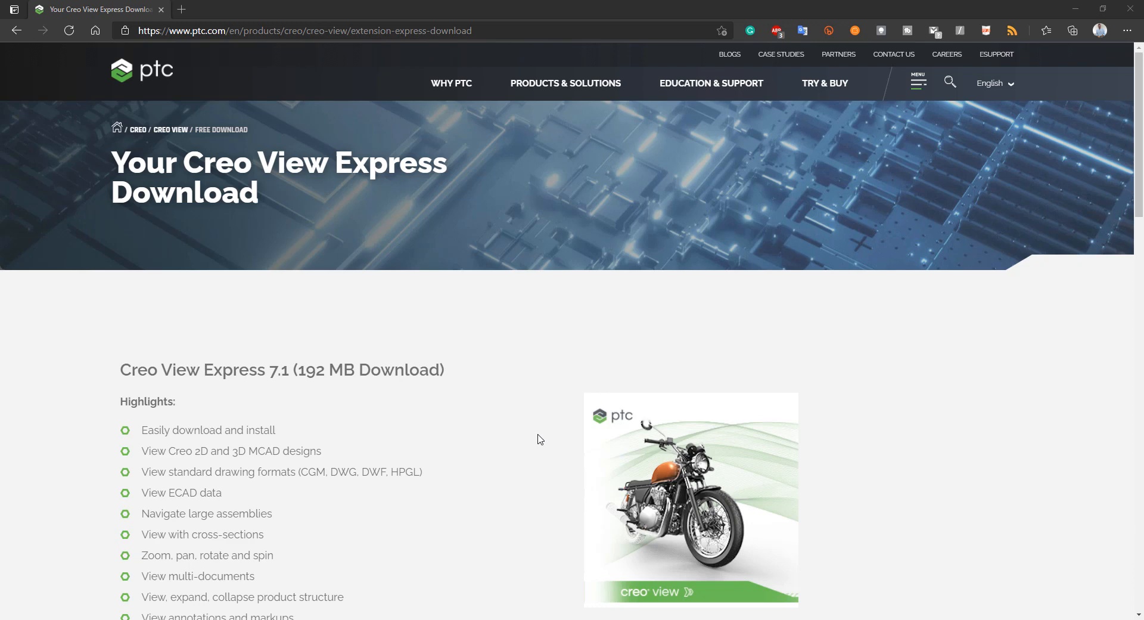
pyautogui.moveTo(544, 432)
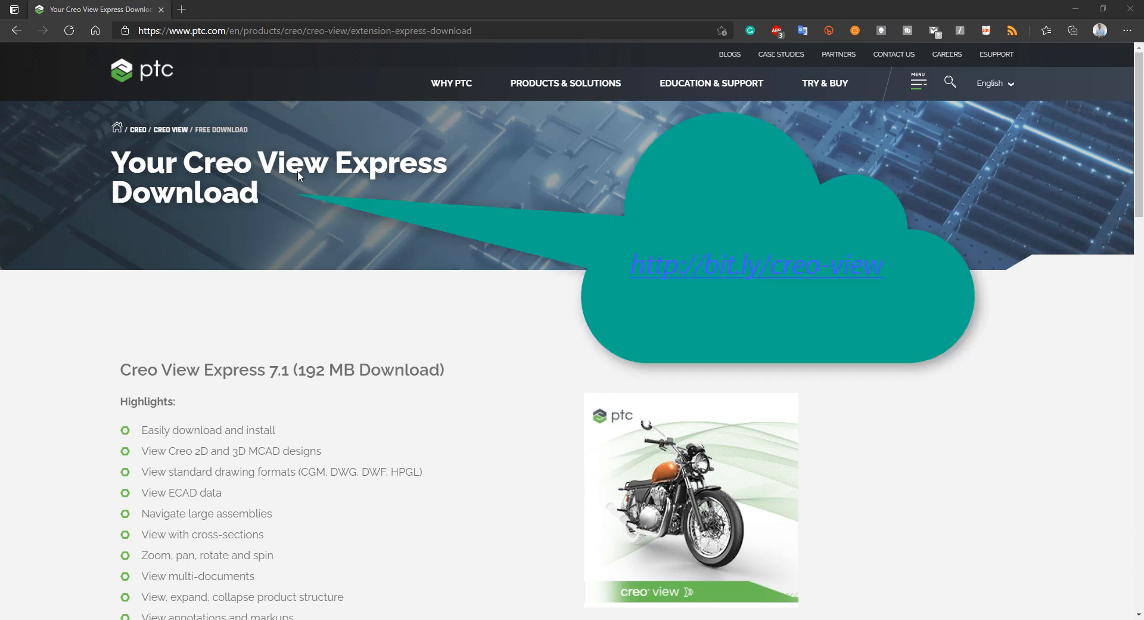
pyautogui.moveTo(495, 347)
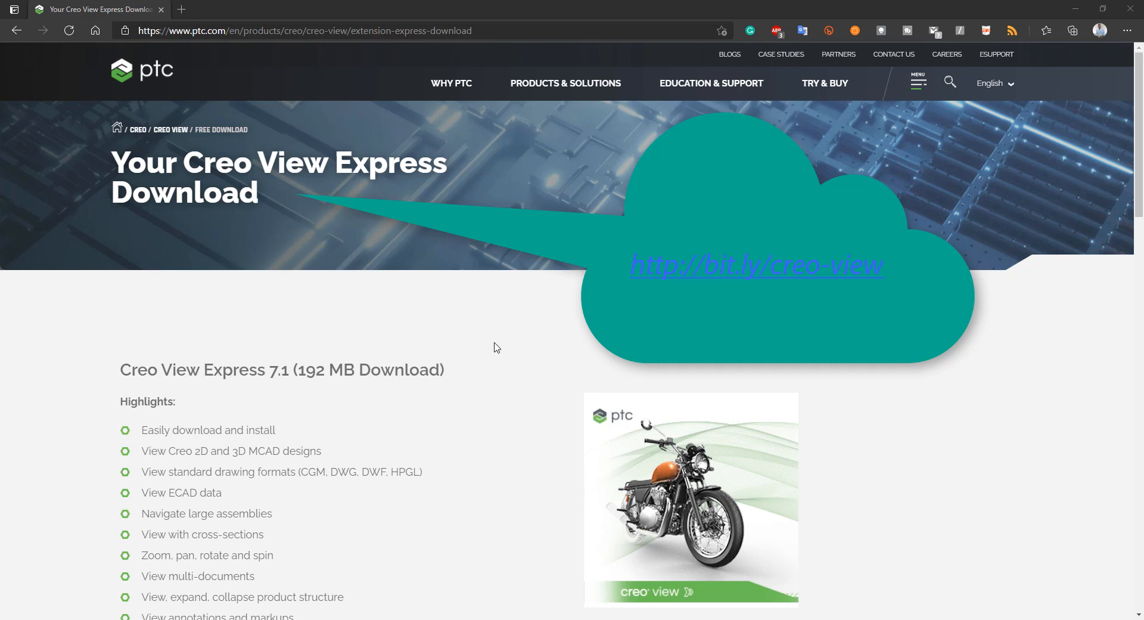
# - Download the Creo View Express installer from the Installation section and run it
pyautogui.scroll(-3)
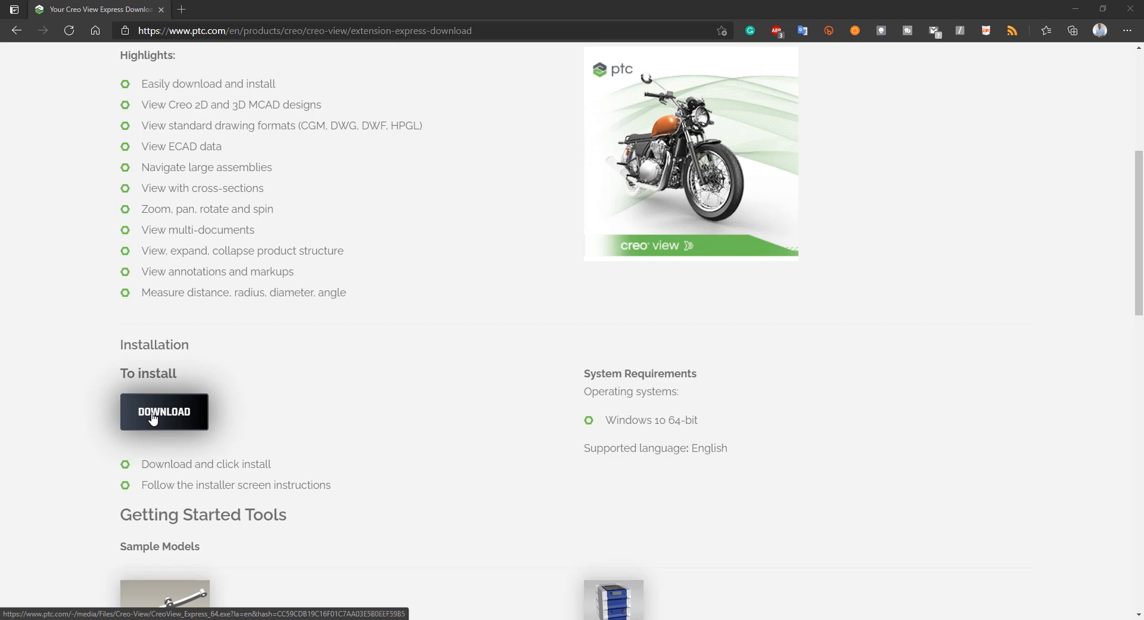
pyautogui.click(163, 411)
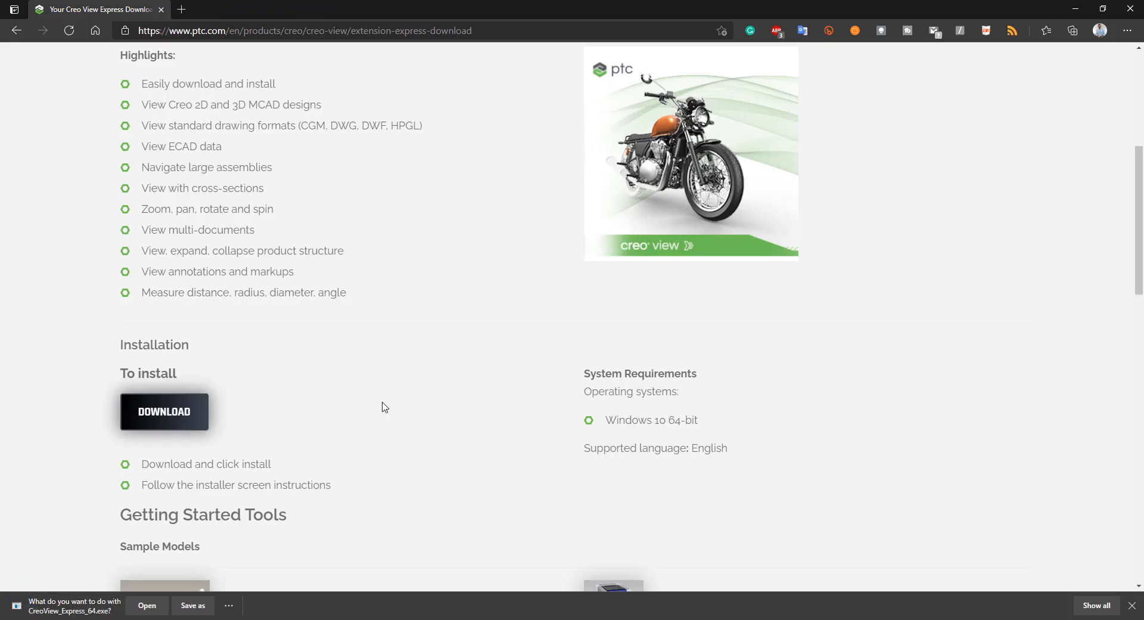
pyautogui.click(147, 604)
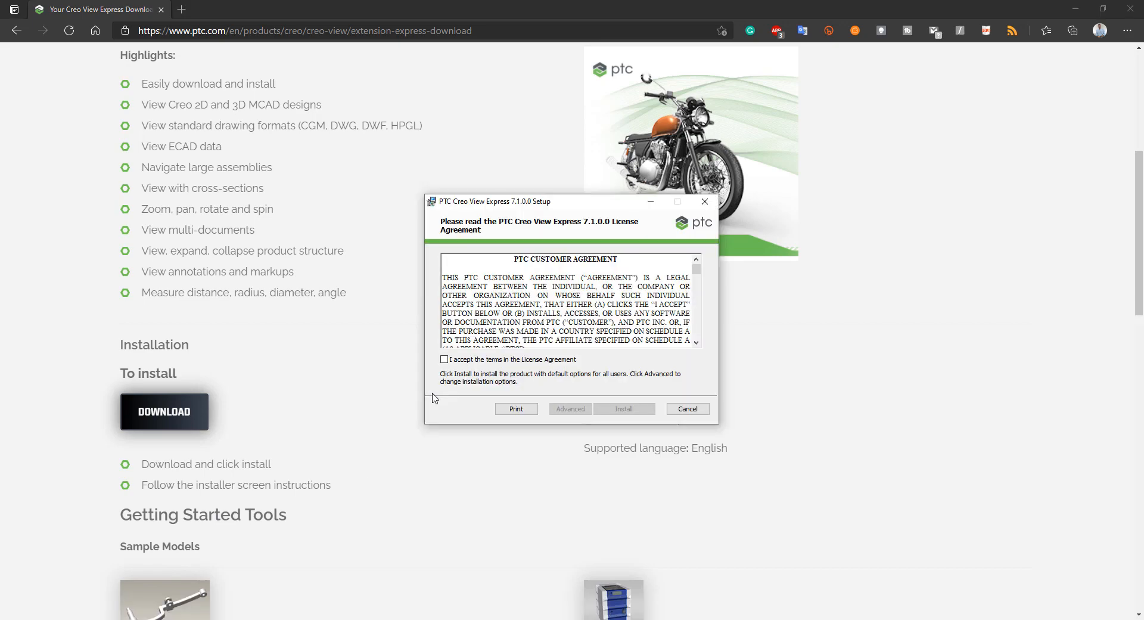
pyautogui.moveTo(467, 399)
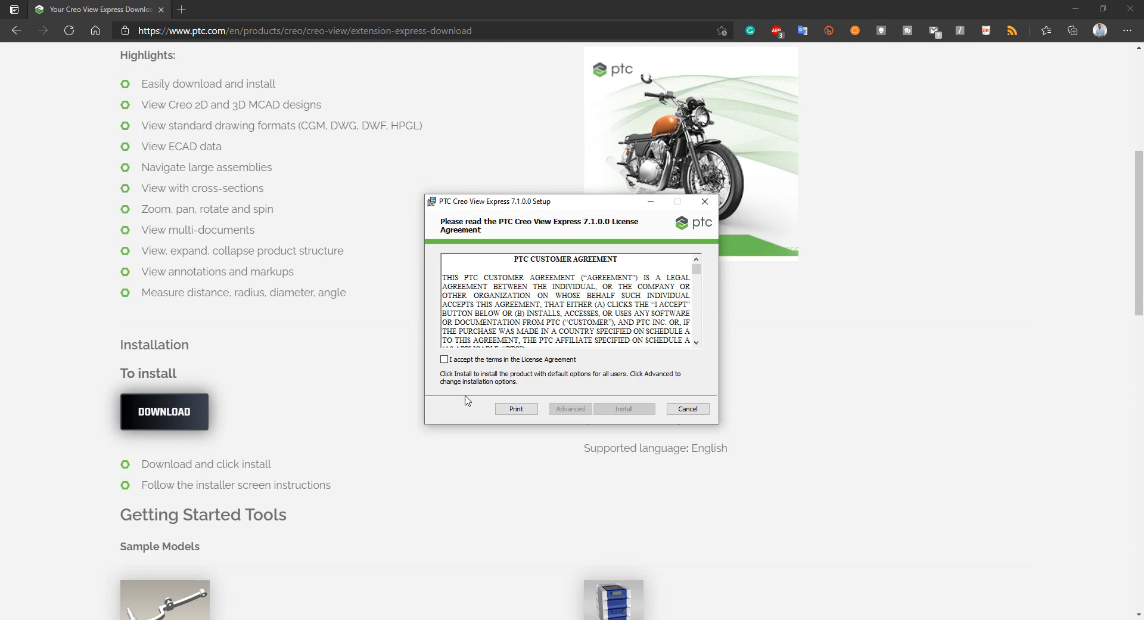
# - Accept the license terms, install Creo View Express, and finish the setup wizard
pyautogui.click(444, 360)
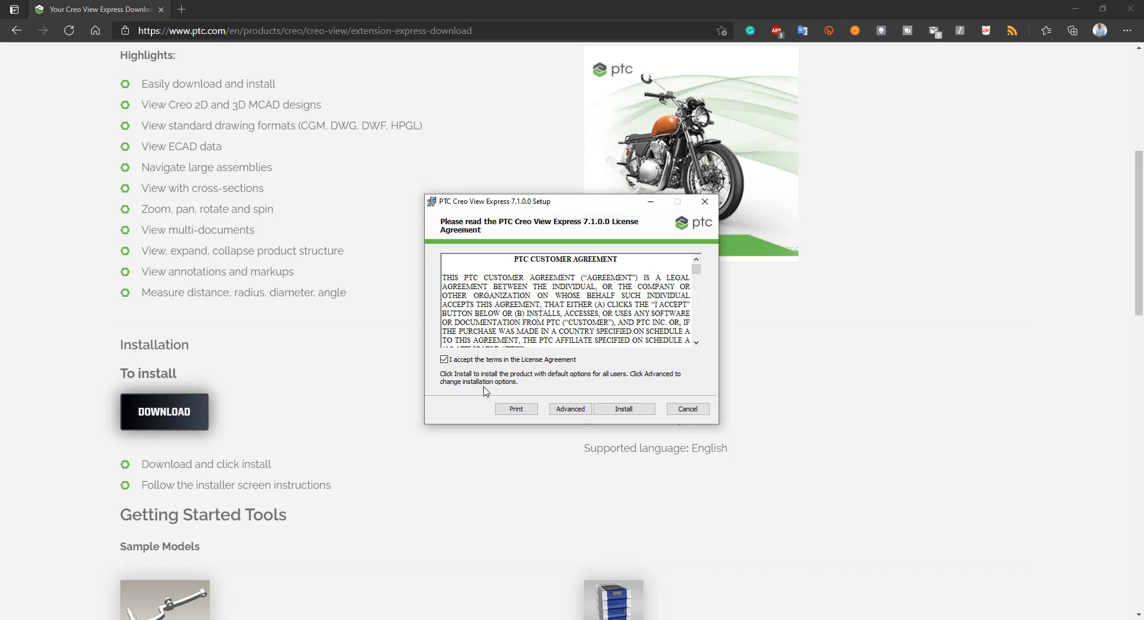
pyautogui.click(624, 408)
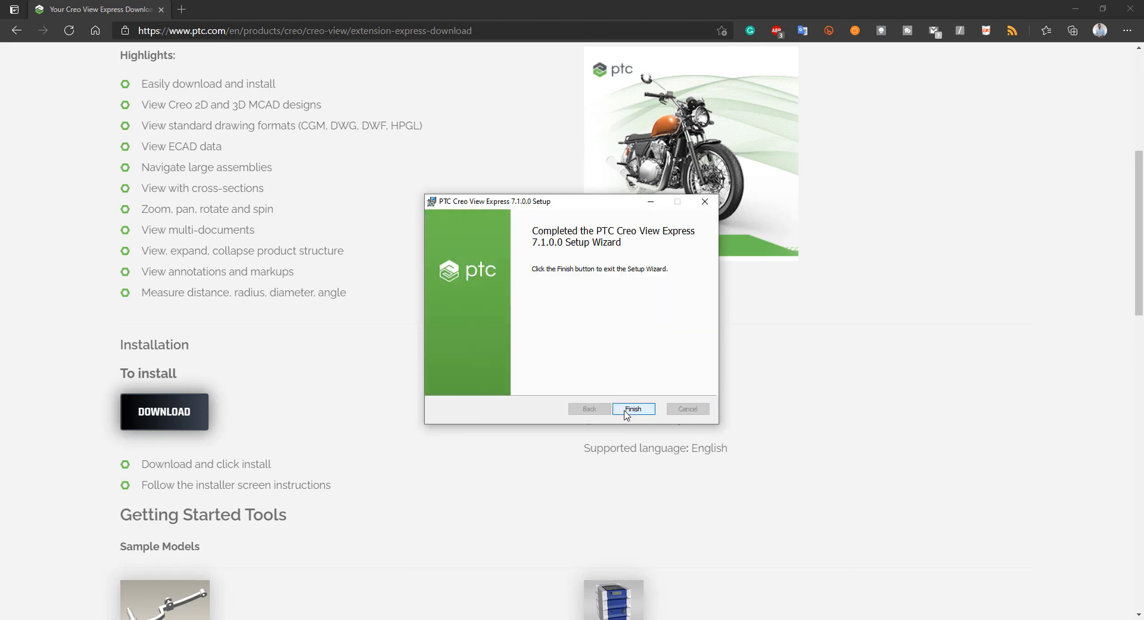
pyautogui.click(634, 409)
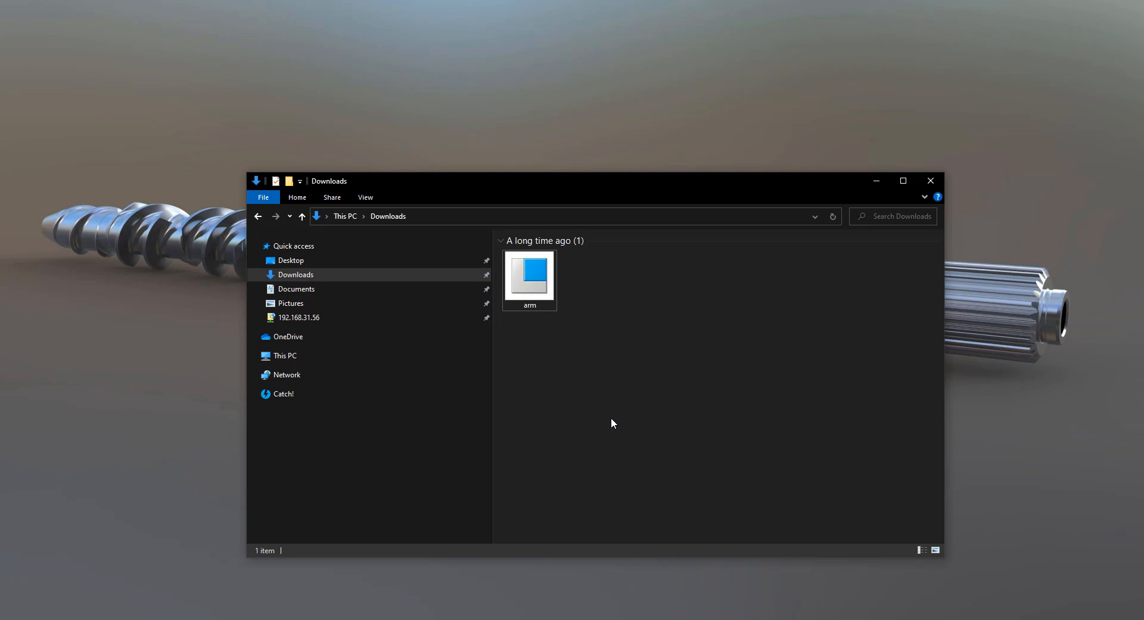
pyautogui.moveTo(548, 372)
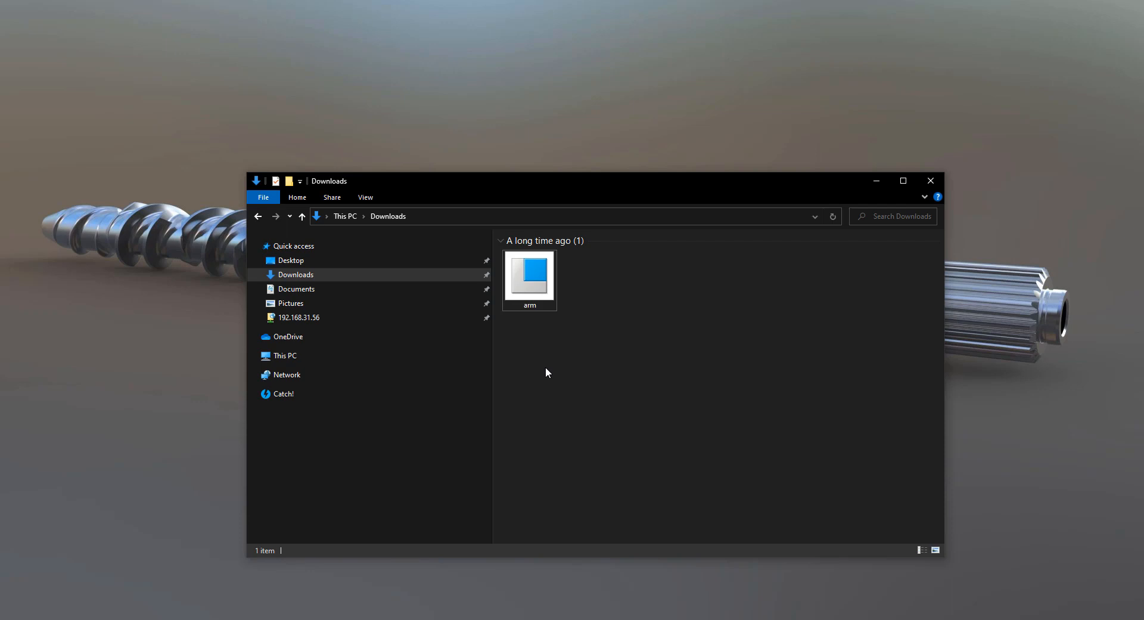
# - Open the 'arm' file from Downloads using 'View with Creo View Express'
pyautogui.click(527, 277)
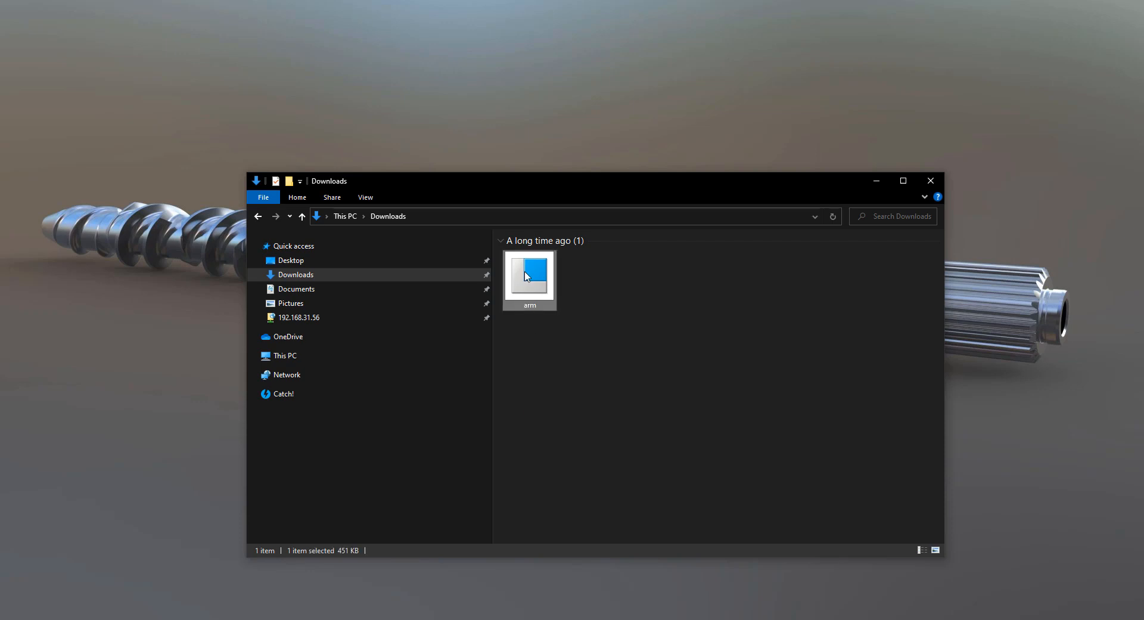
pyautogui.rightClick(529, 275)
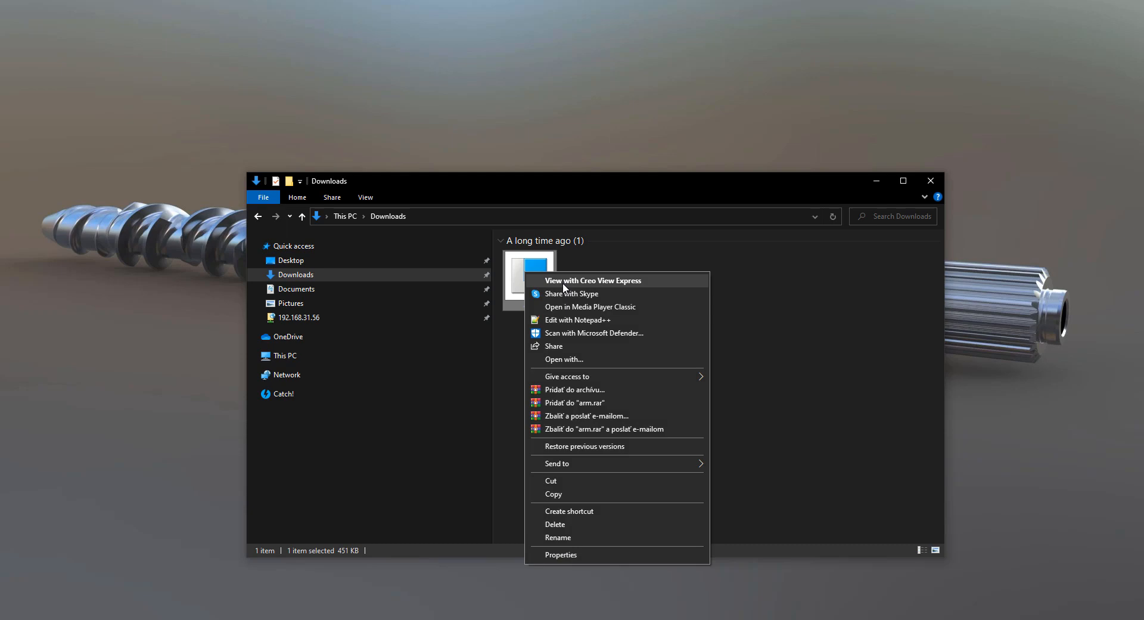
pyautogui.click(592, 280)
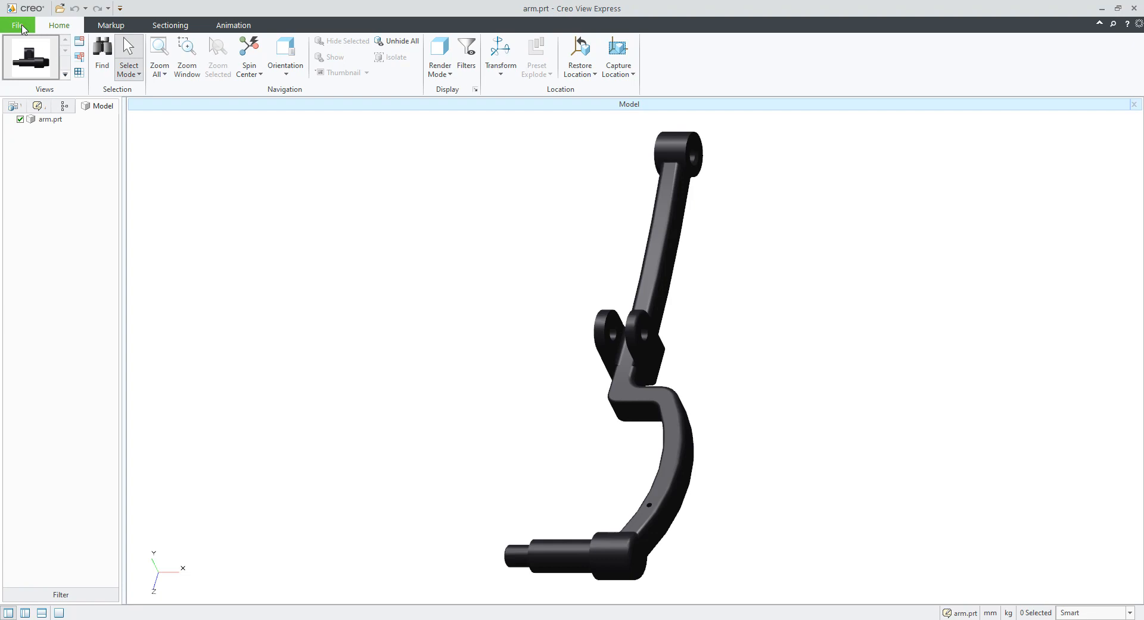
# - Show the File menu listing arm.prt among recent files
pyautogui.click(13, 24)
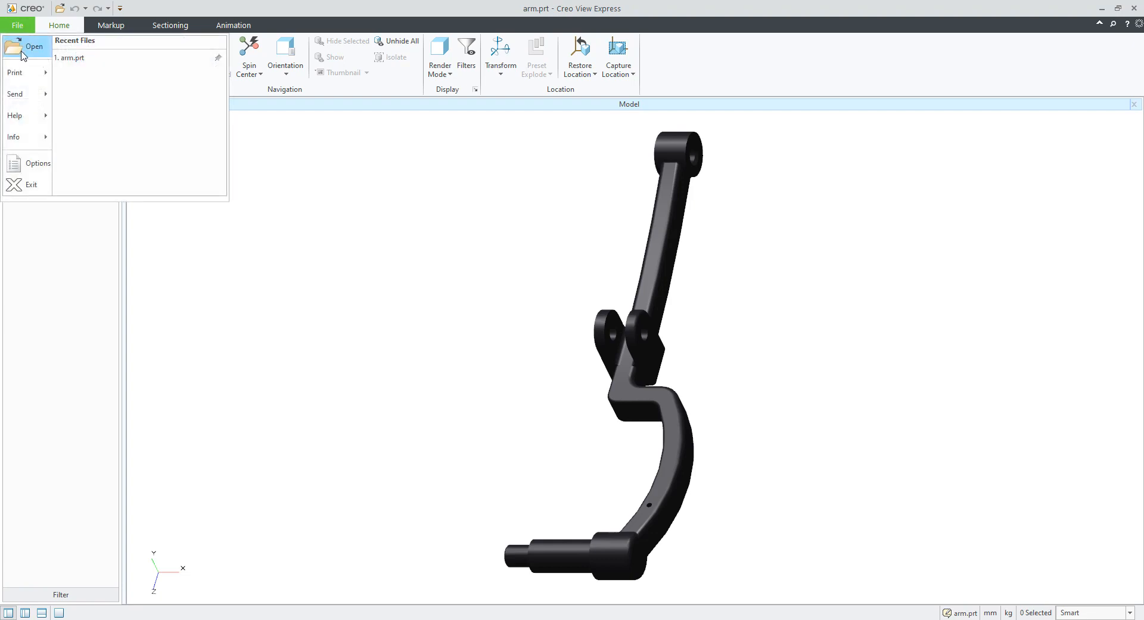
# - Browse the Open dialog's file type list, keep Creo View, and cancel
pyautogui.click(31, 46)
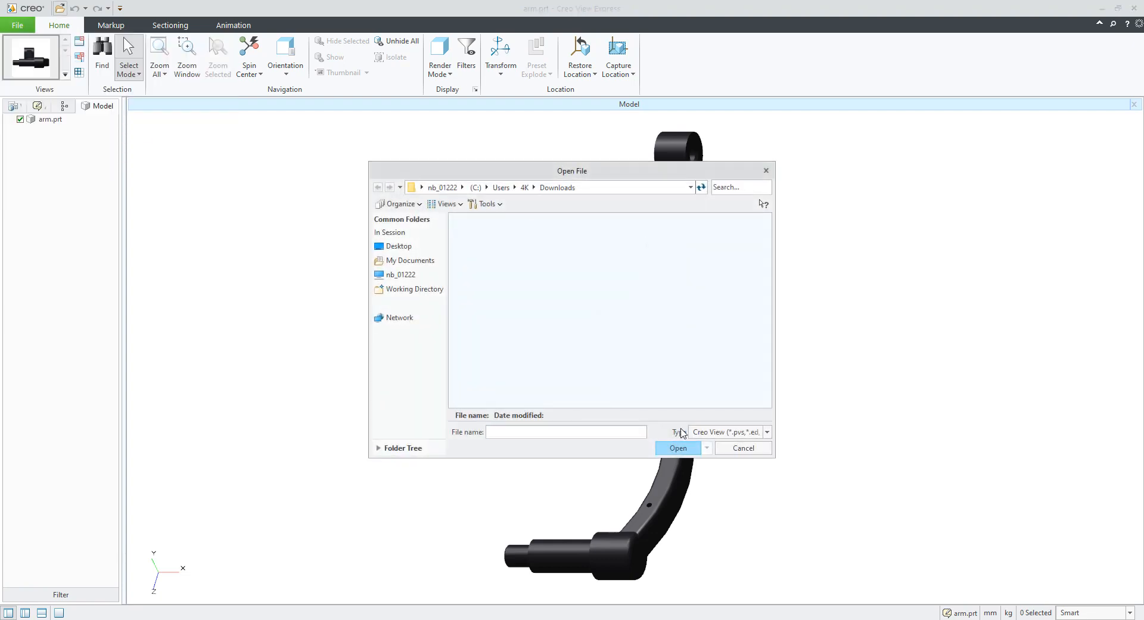
pyautogui.click(767, 431)
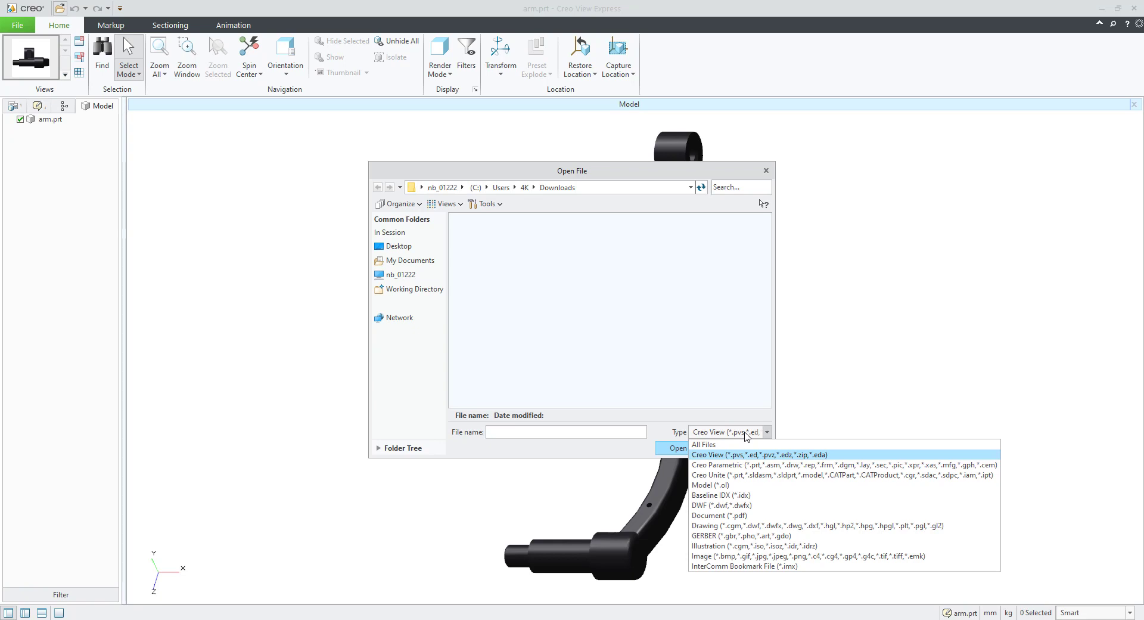
pyautogui.click(759, 454)
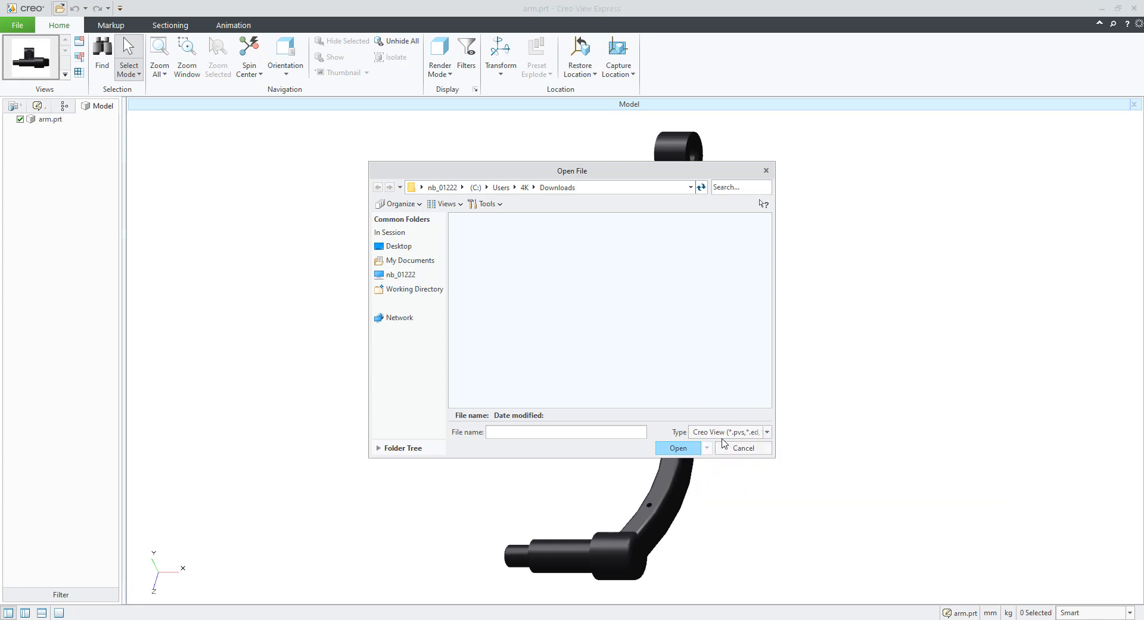
pyautogui.click(743, 447)
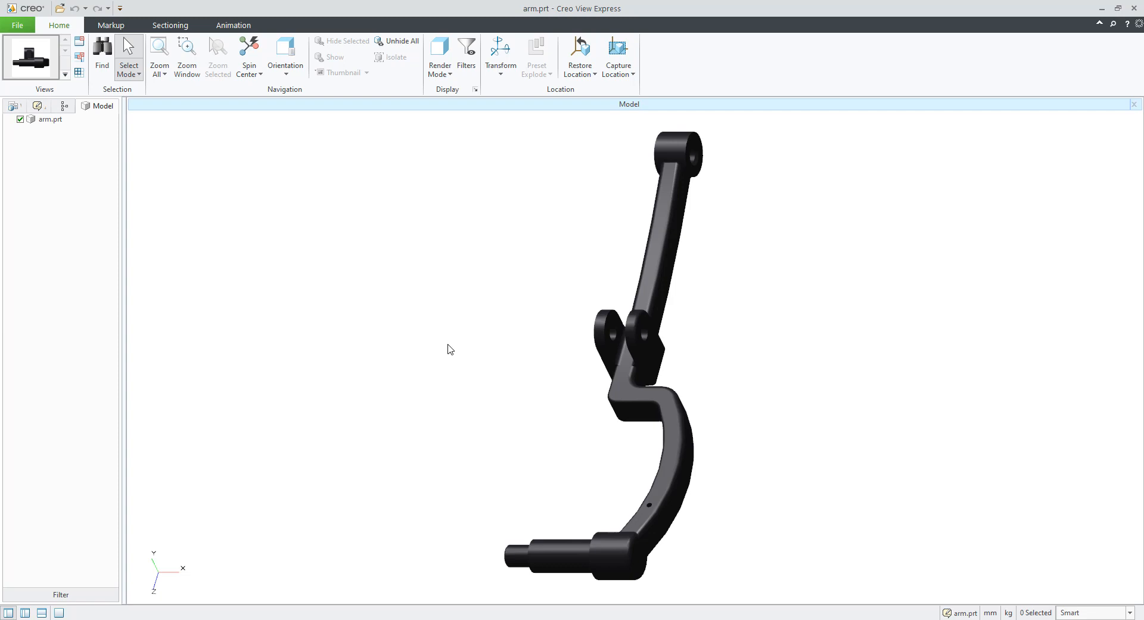